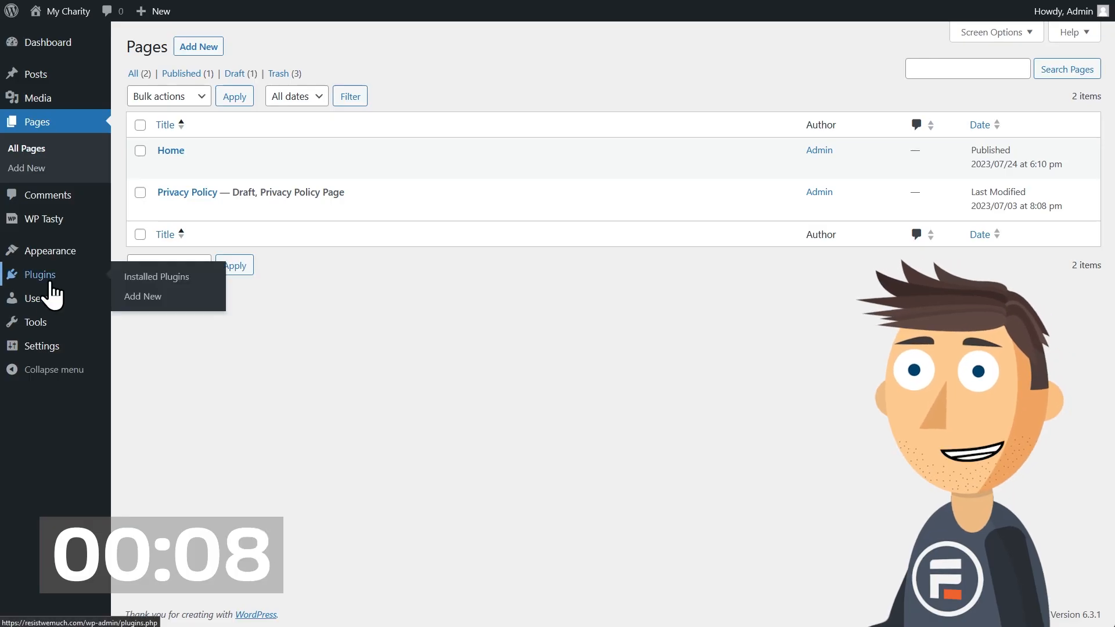
Search the plugin directory for 'formidable forms', then install and activate Formidable Forms
click(142, 296)
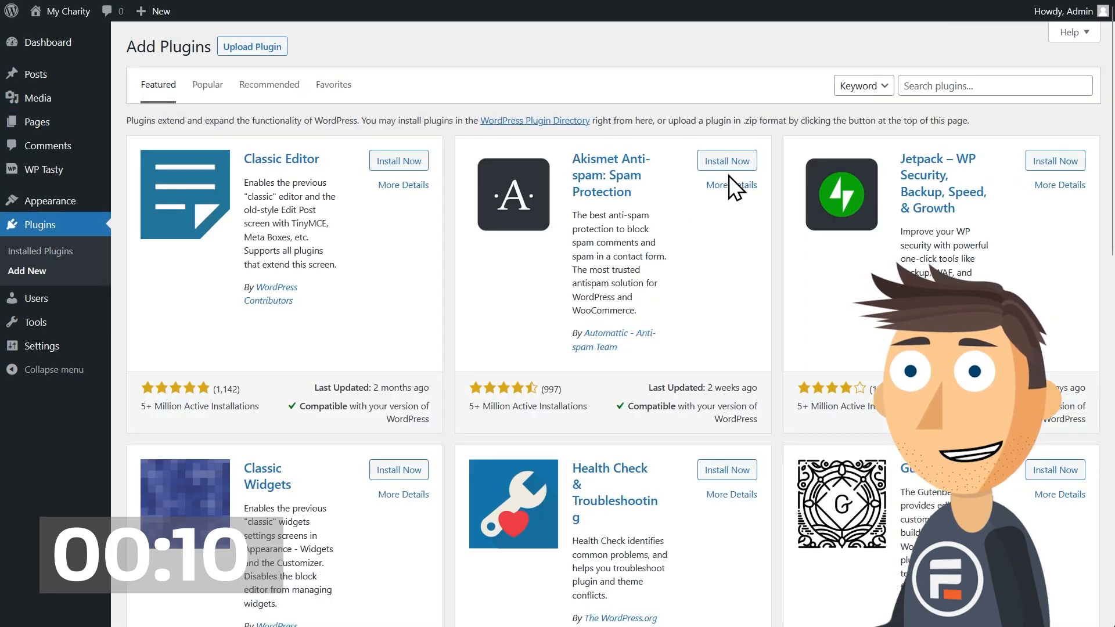
text(form)
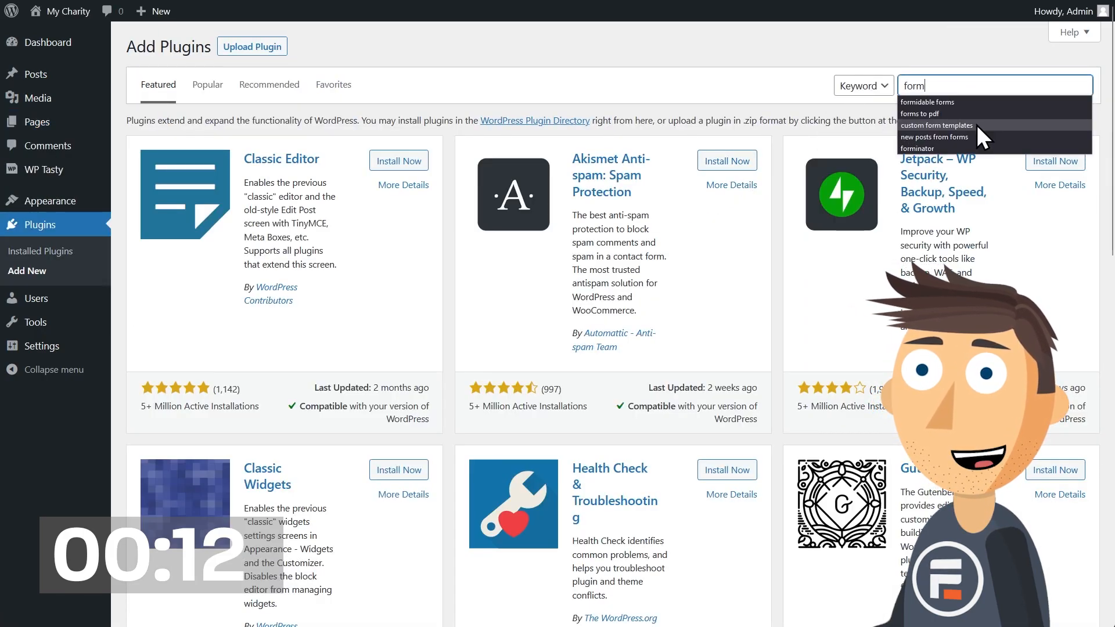
click(925, 102)
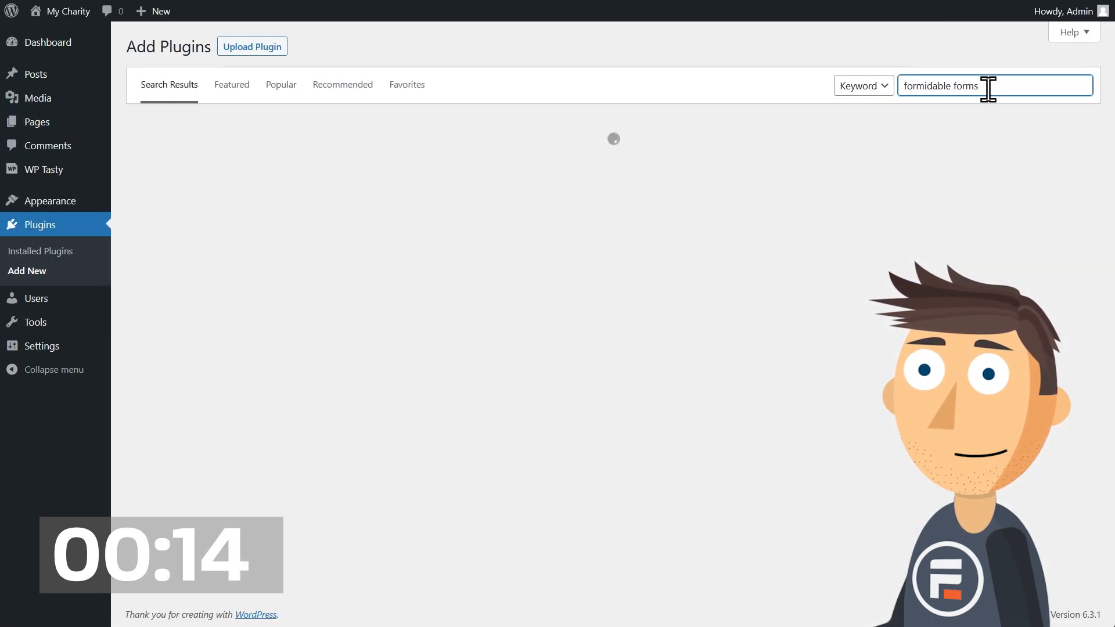
click(392, 164)
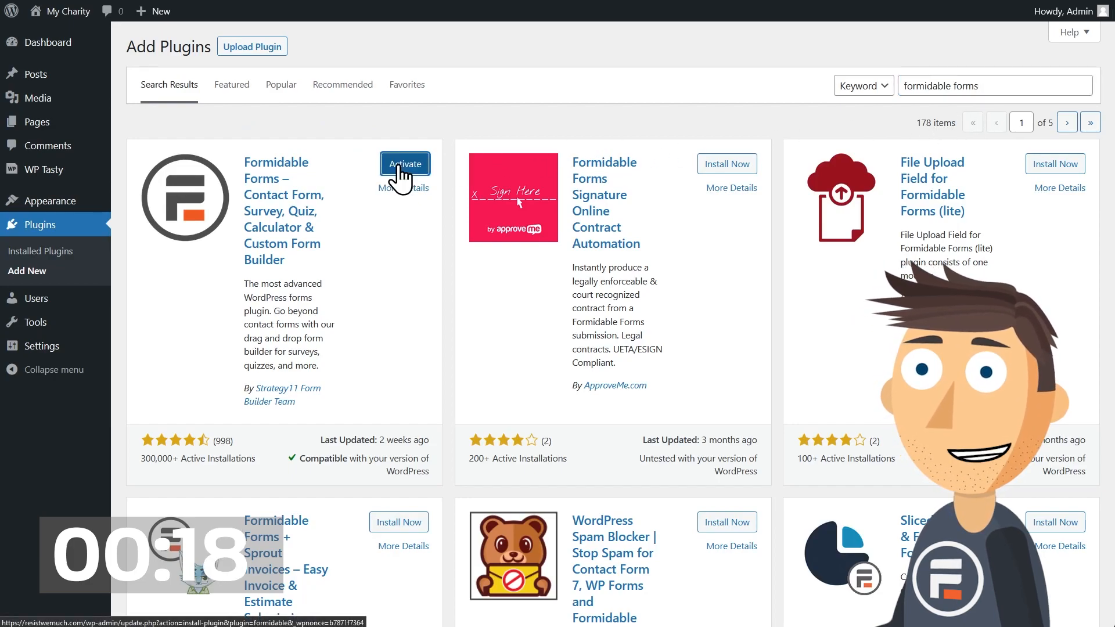
click(404, 163)
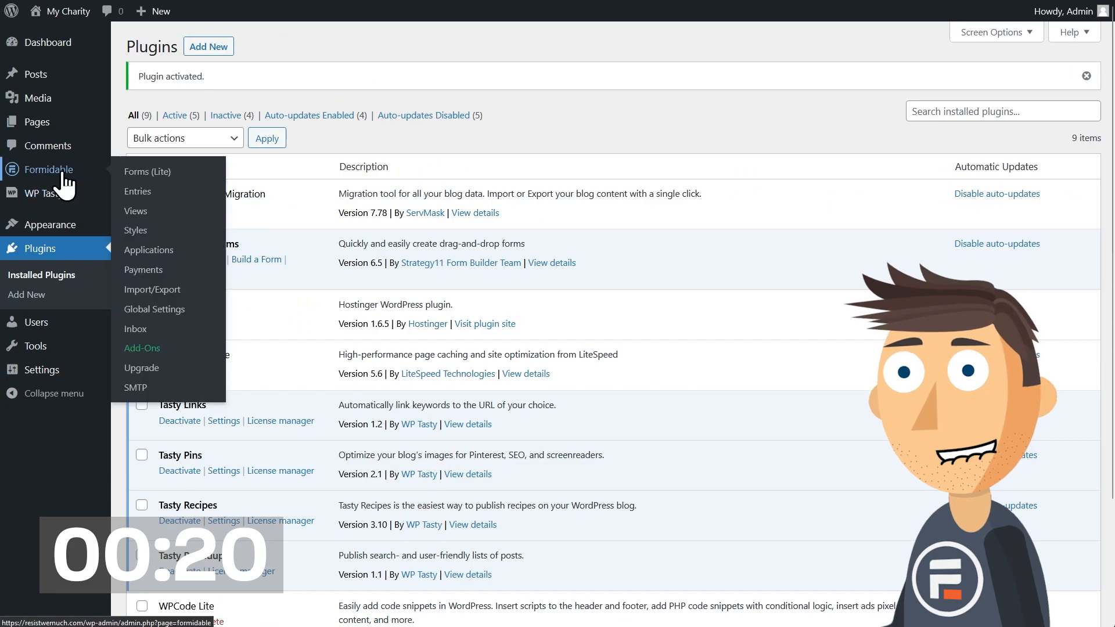
Go from the Formidable forms list into Global Settings to reach the Stripe section
click(147, 172)
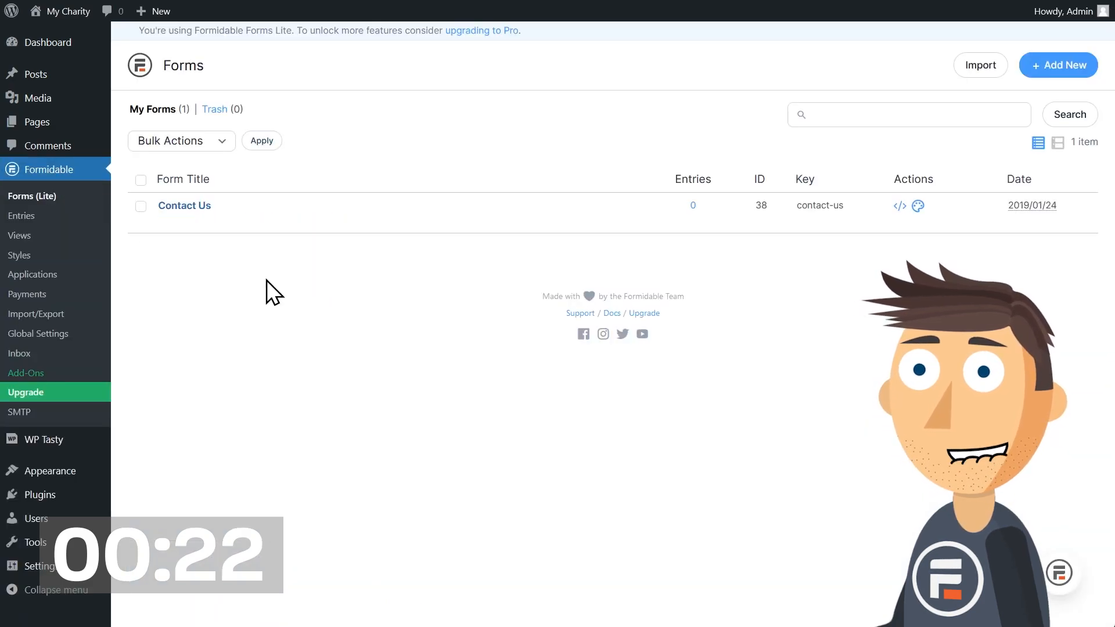
mouse_move(68, 187)
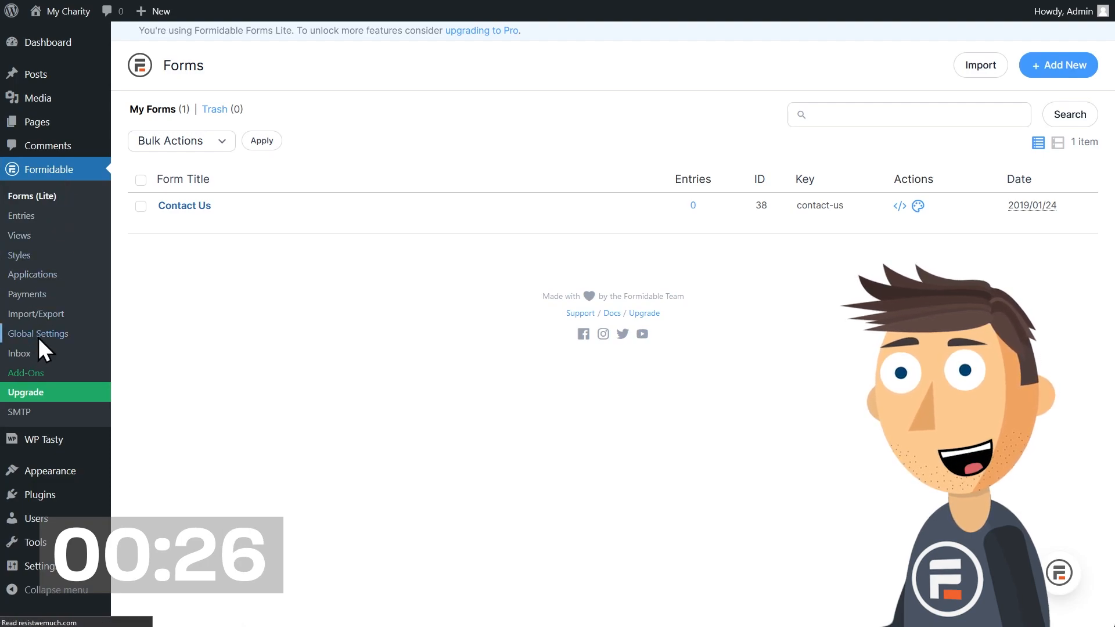
click(37, 334)
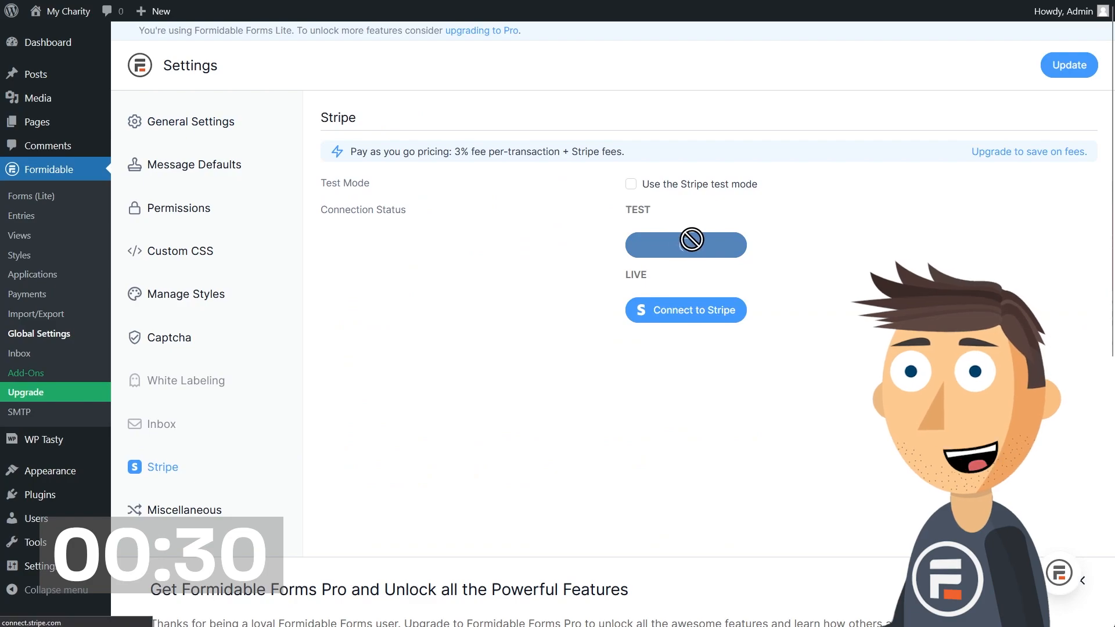
Connect Stripe in test mode via Stripe login, then connect the live account as well
click(685, 310)
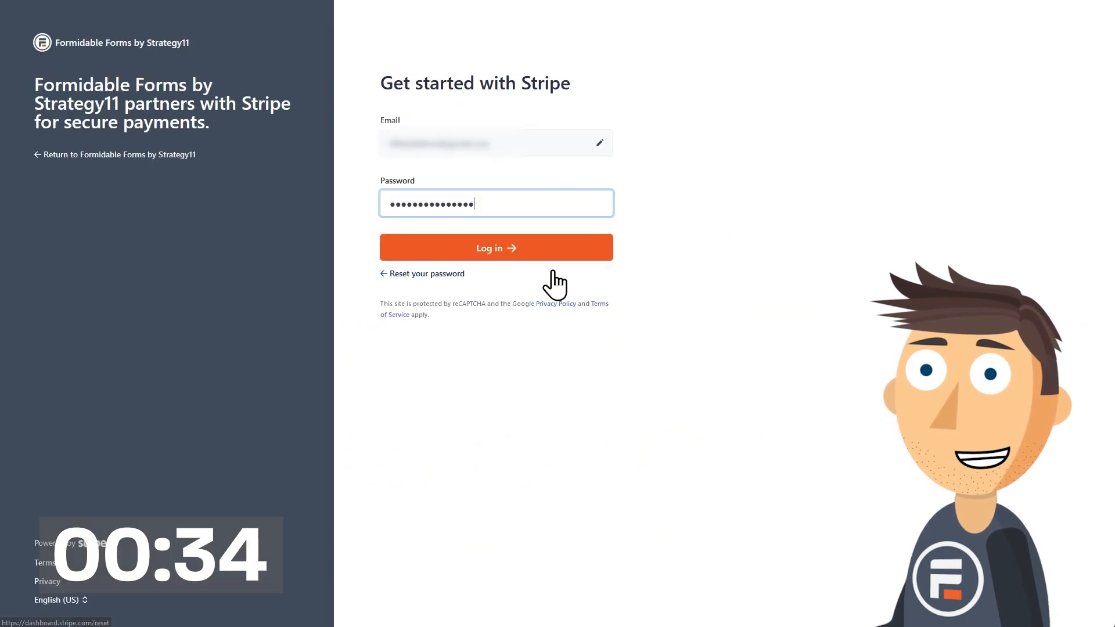
click(495, 247)
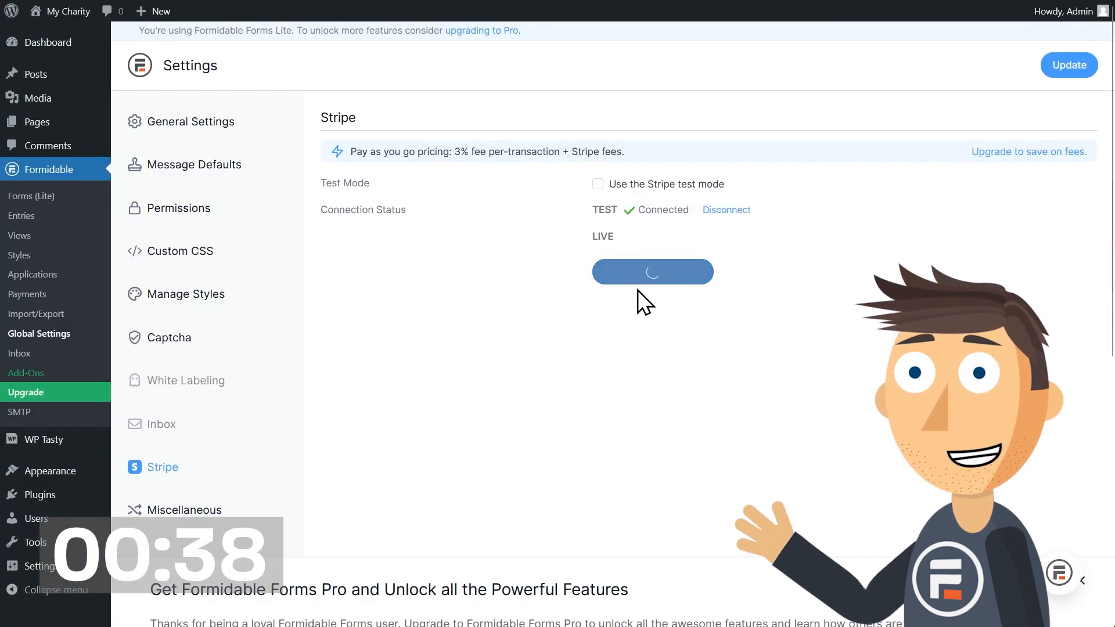
click(651, 270)
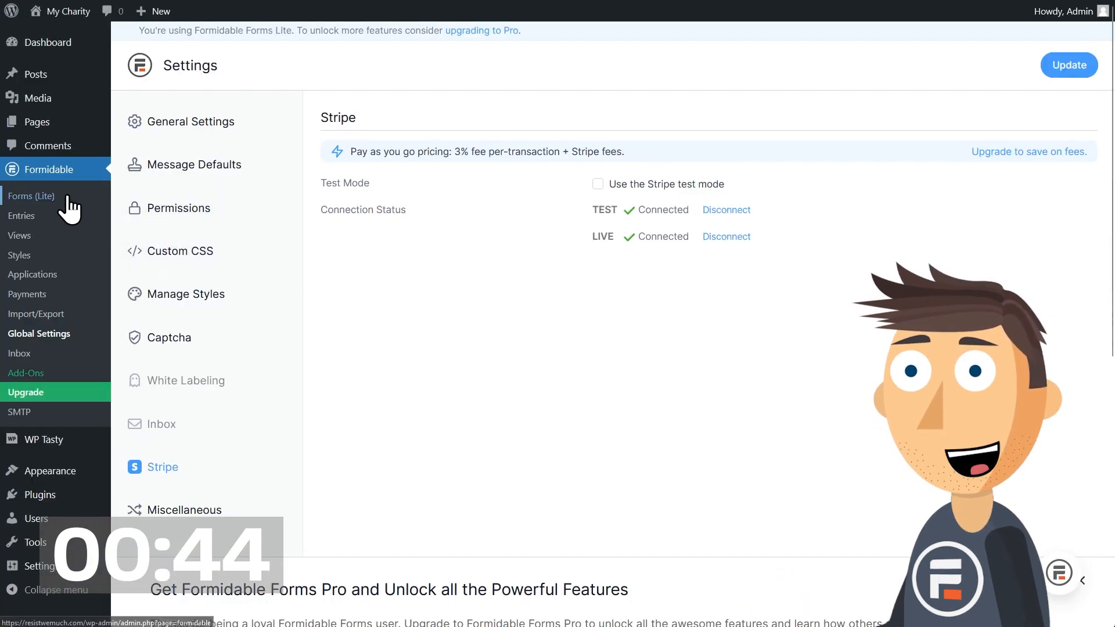
Start a new form, save the emailed template code, and create the 'Charitable Donation' form
click(30, 196)
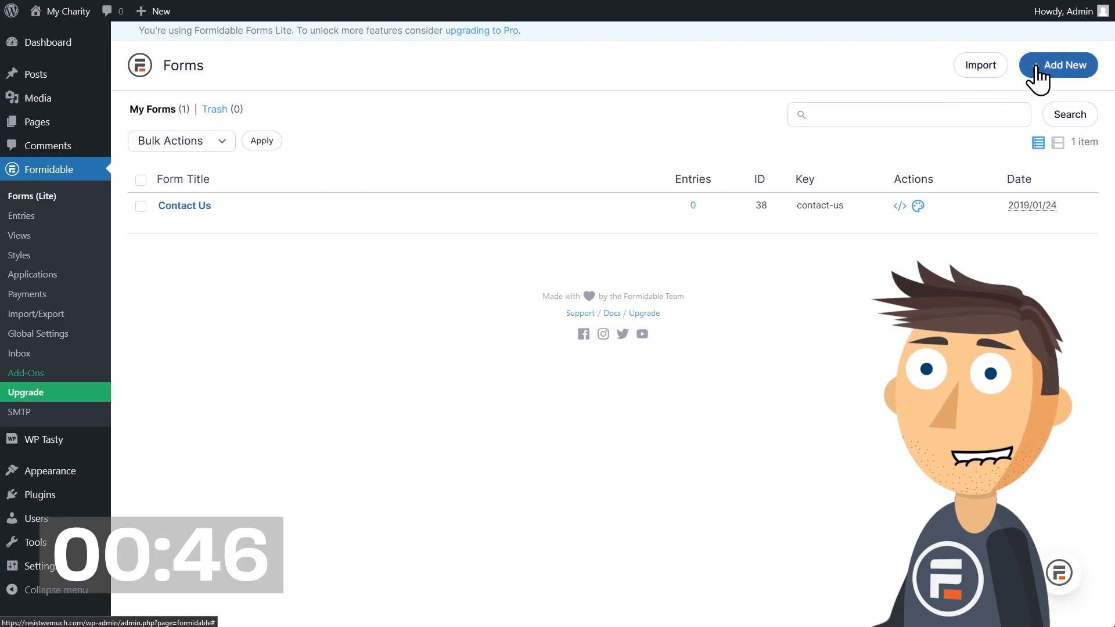
click(1057, 65)
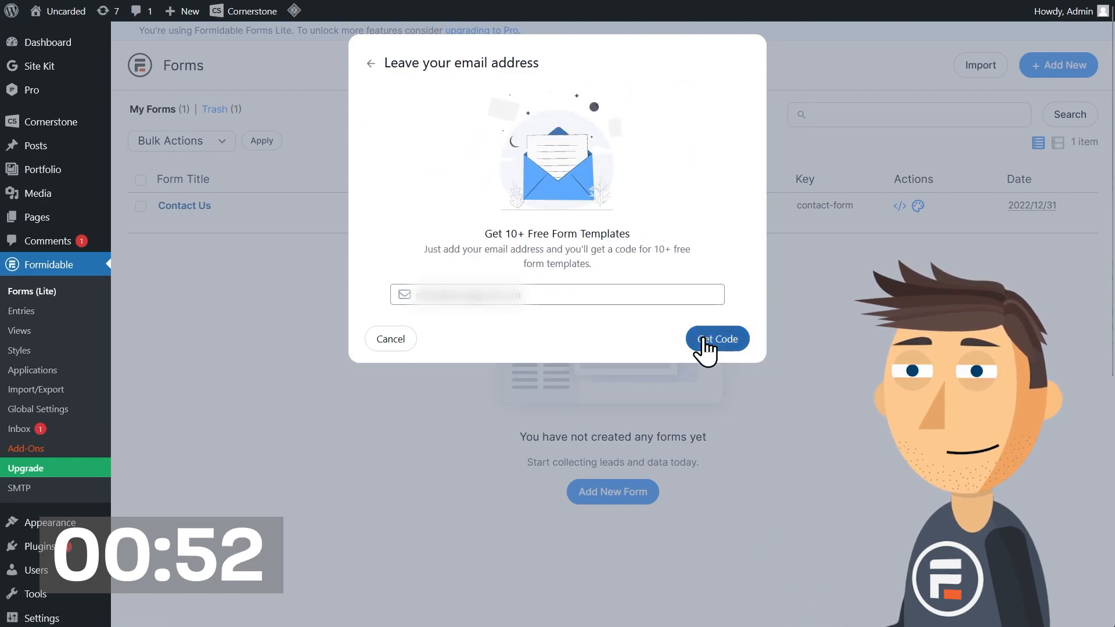
click(716, 338)
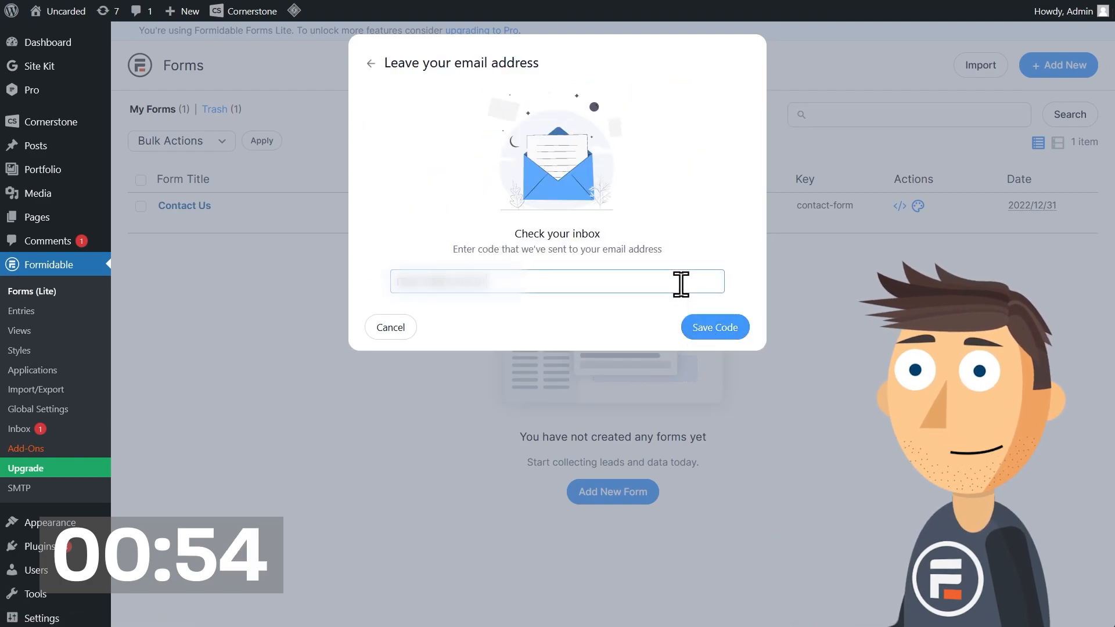
click(714, 327)
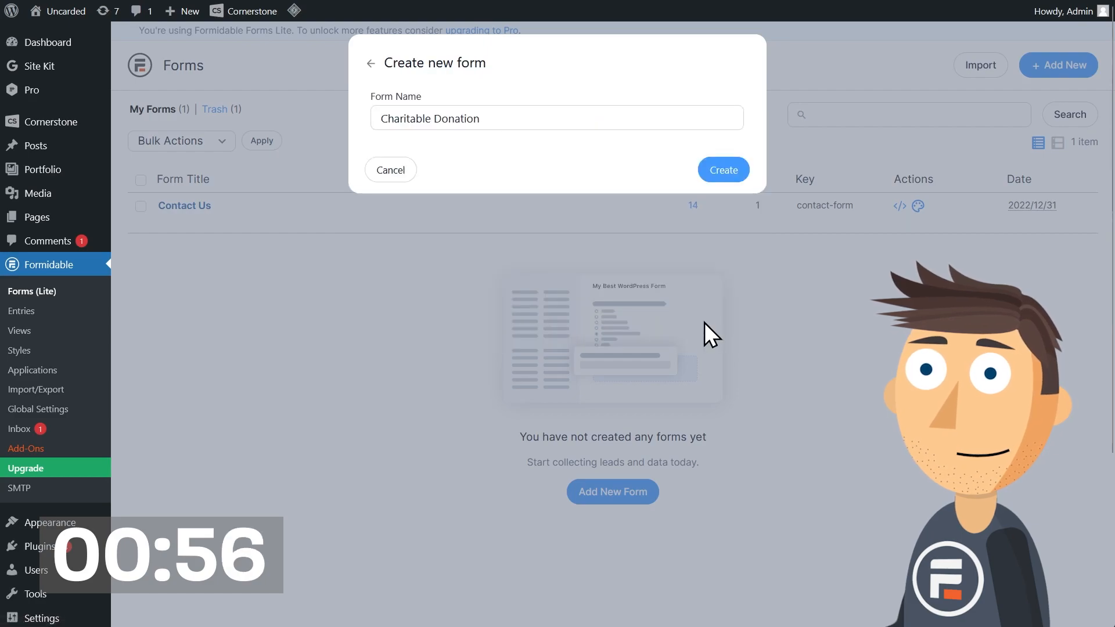
click(721, 170)
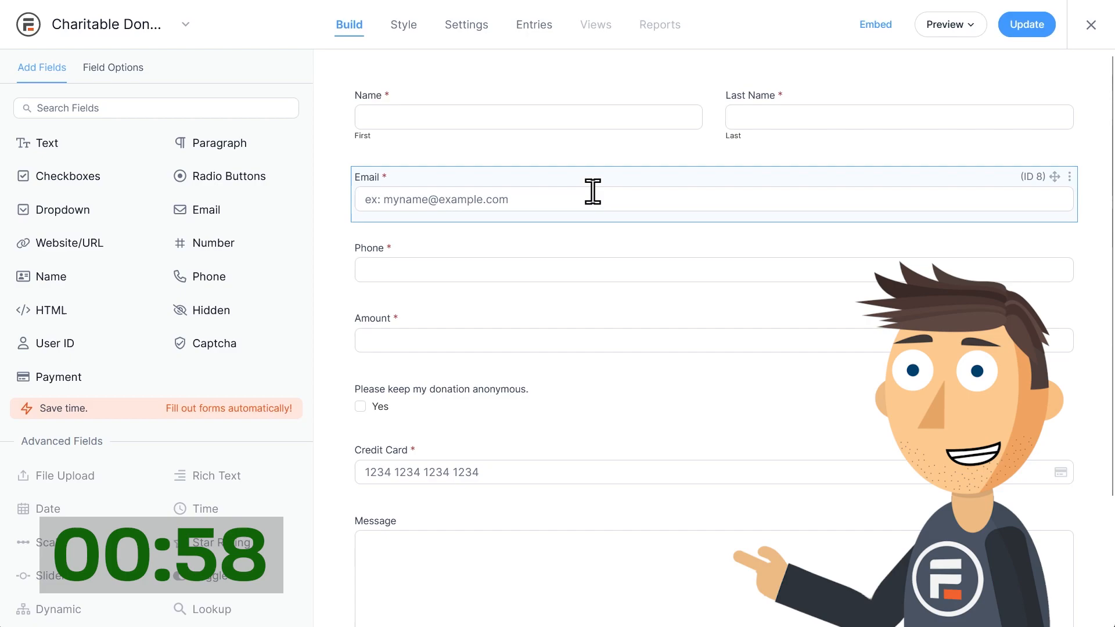
mouse_move(512, 163)
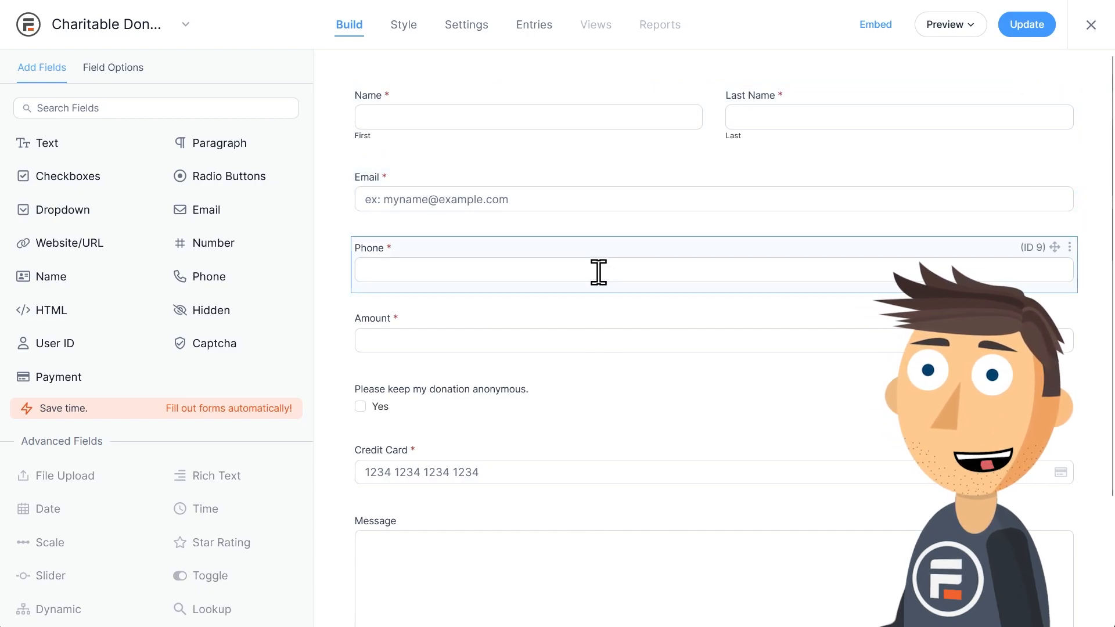
click(711, 341)
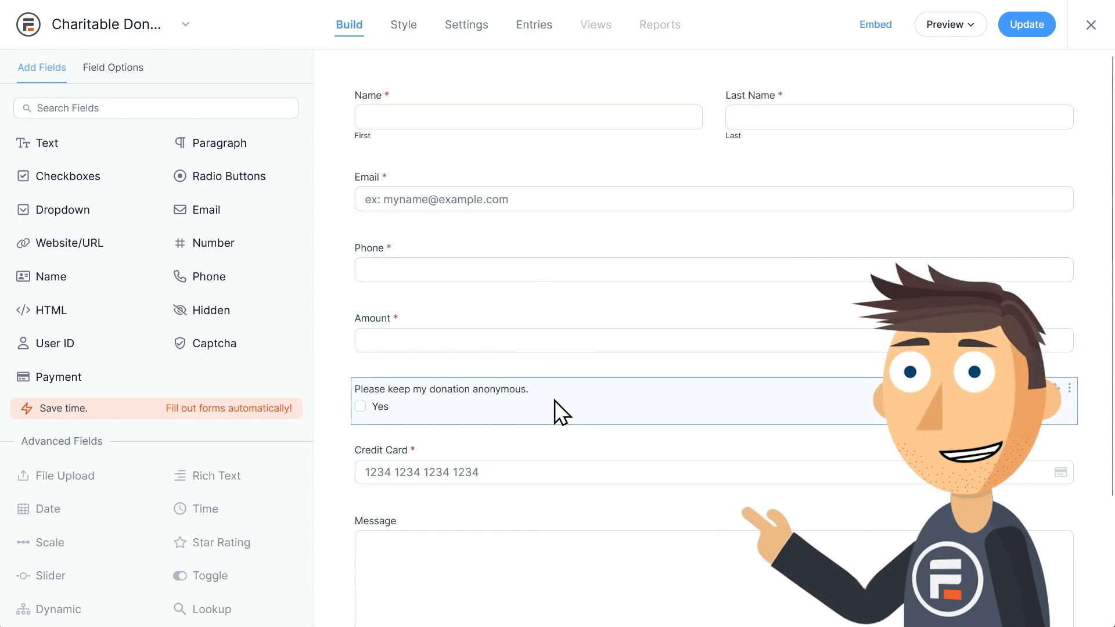
scroll(down, 3)
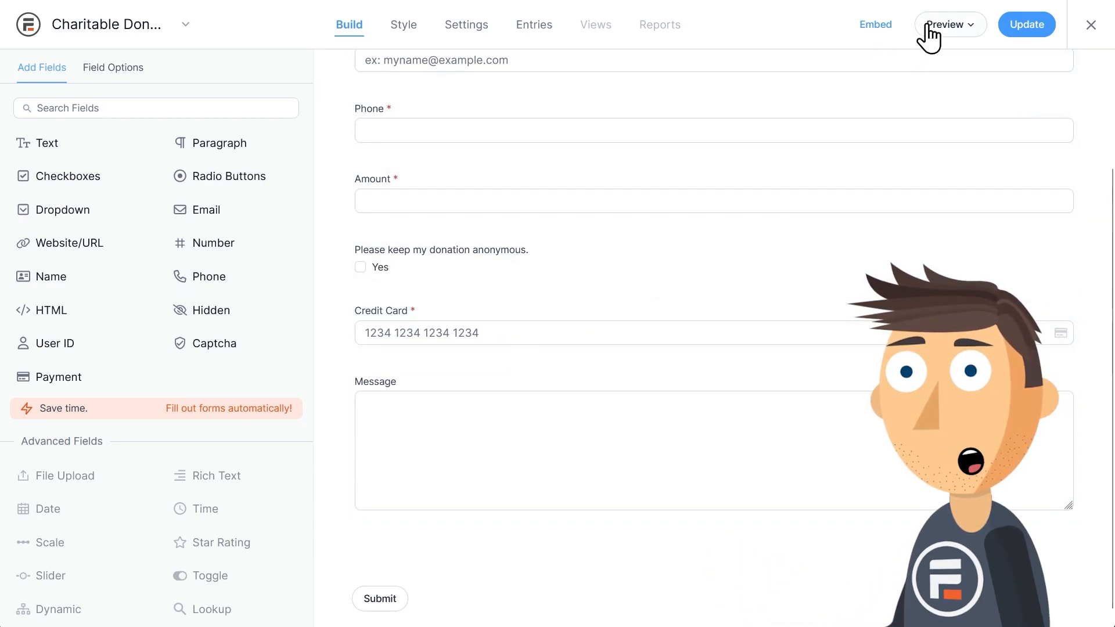
click(947, 24)
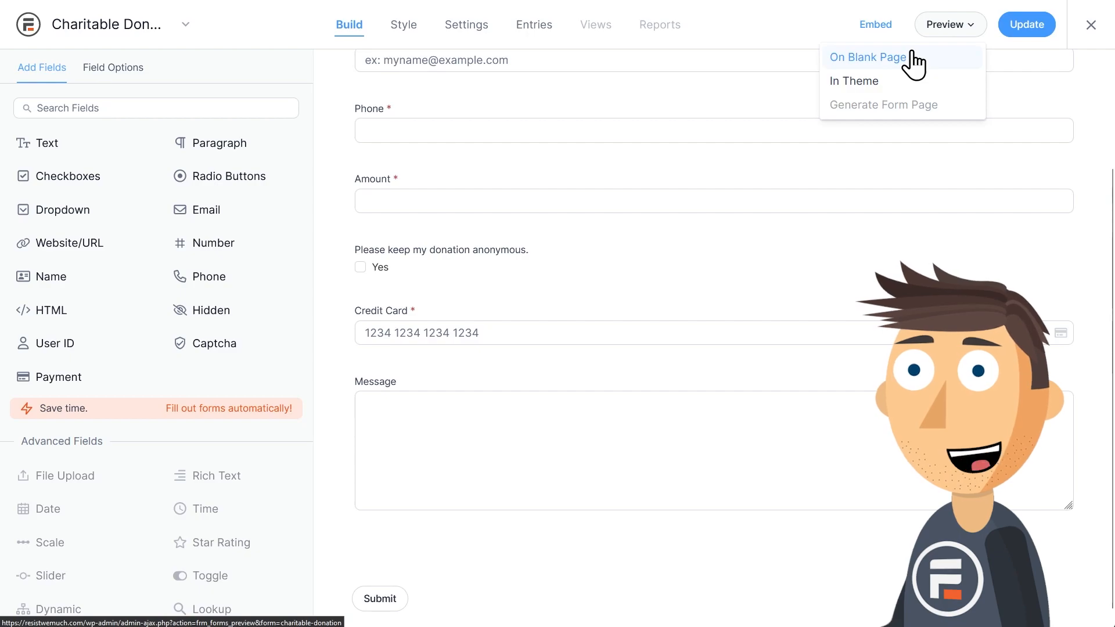
click(866, 58)
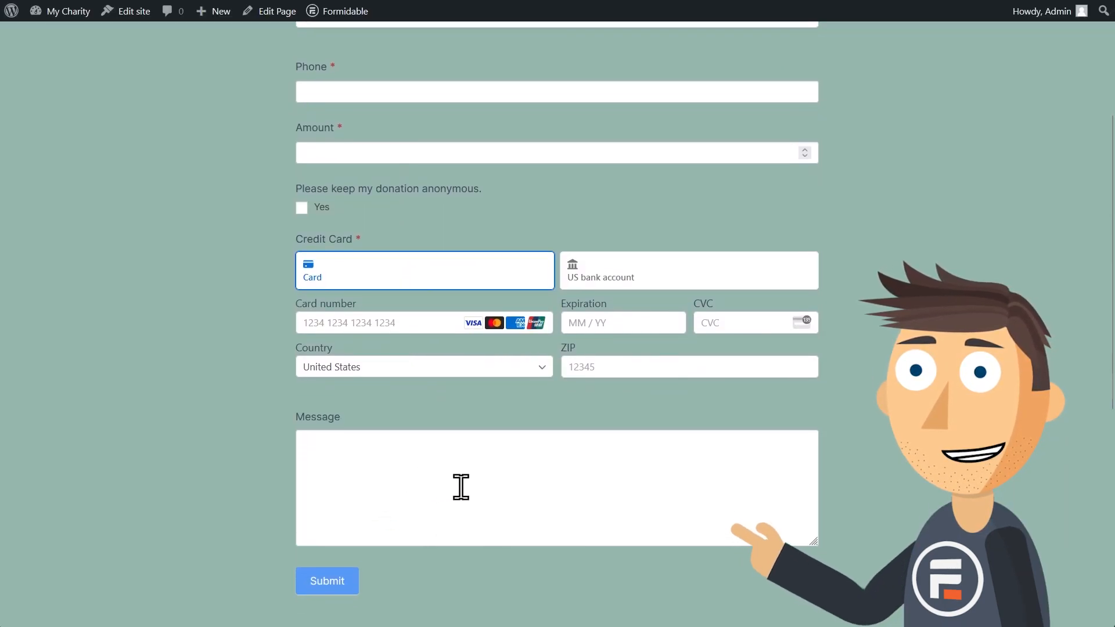
click(687, 270)
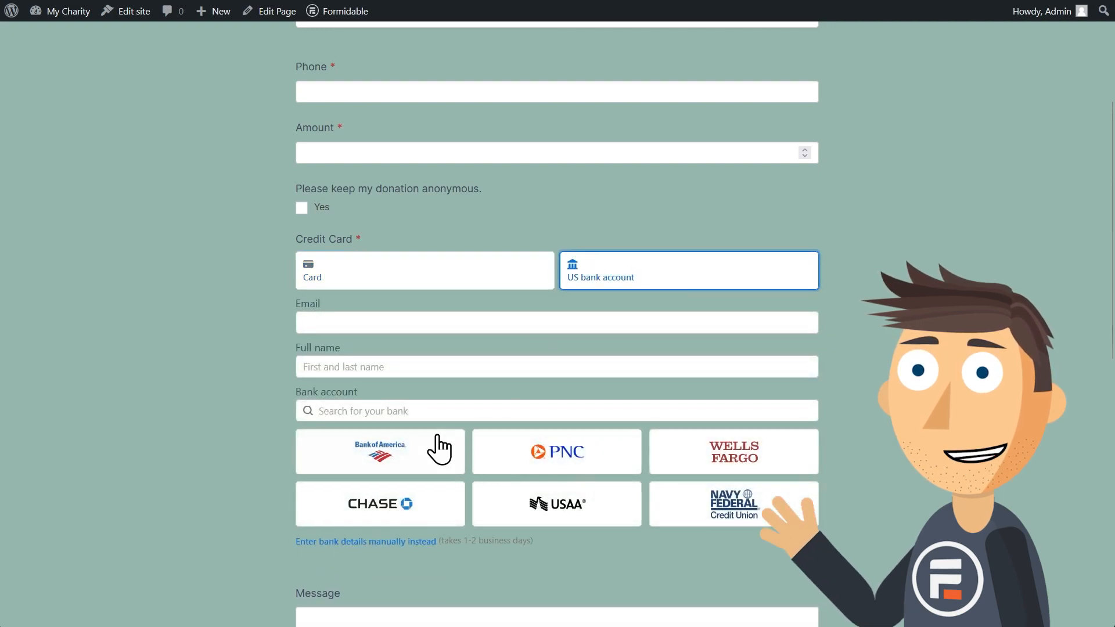
scroll(down, 3)
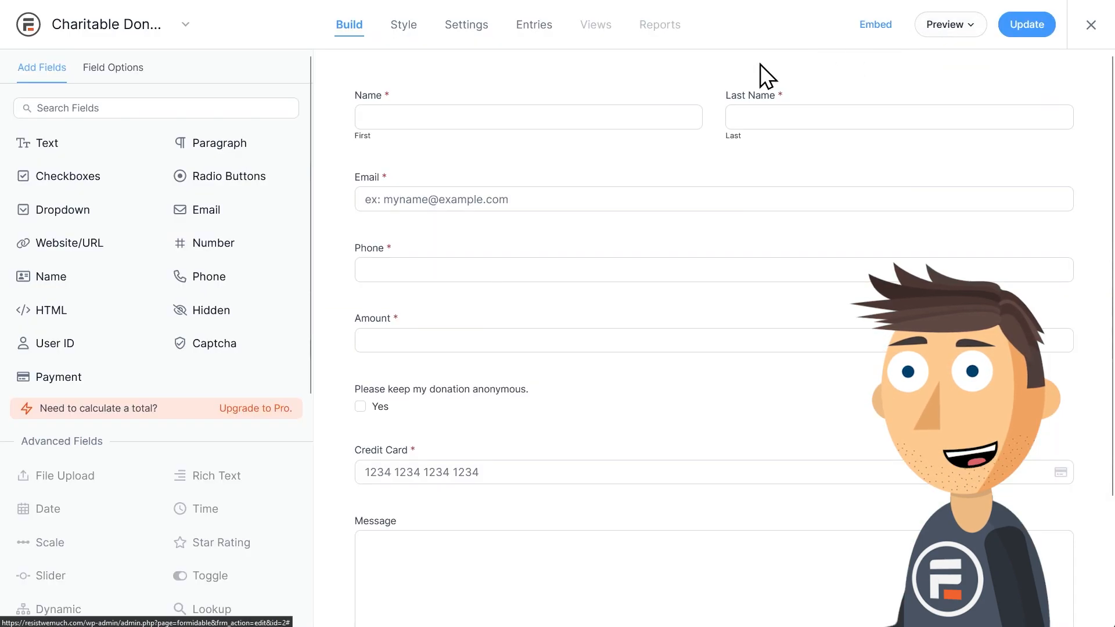
Set Collect a Payment to charge field [10] Amount as a one-time USD payment and update the form
click(466, 24)
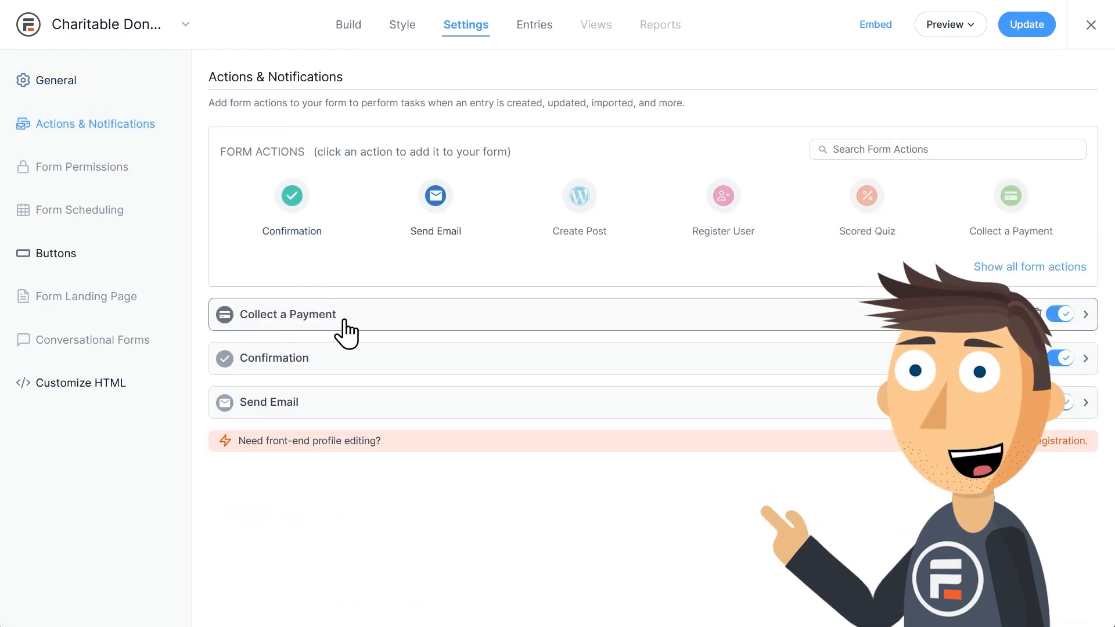
click(291, 315)
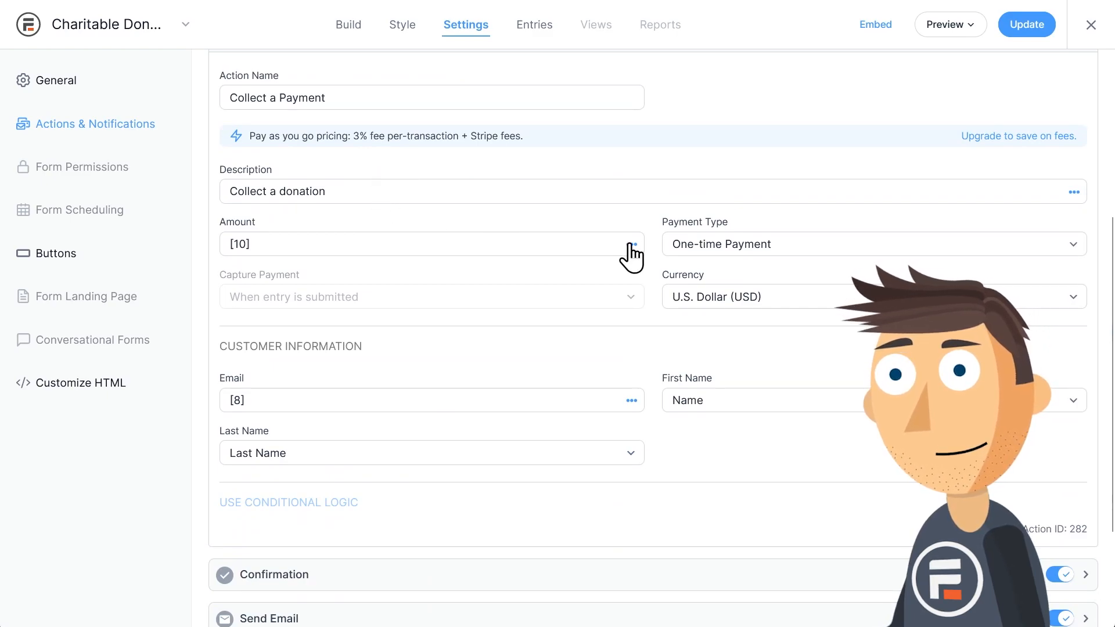
click(432, 244)
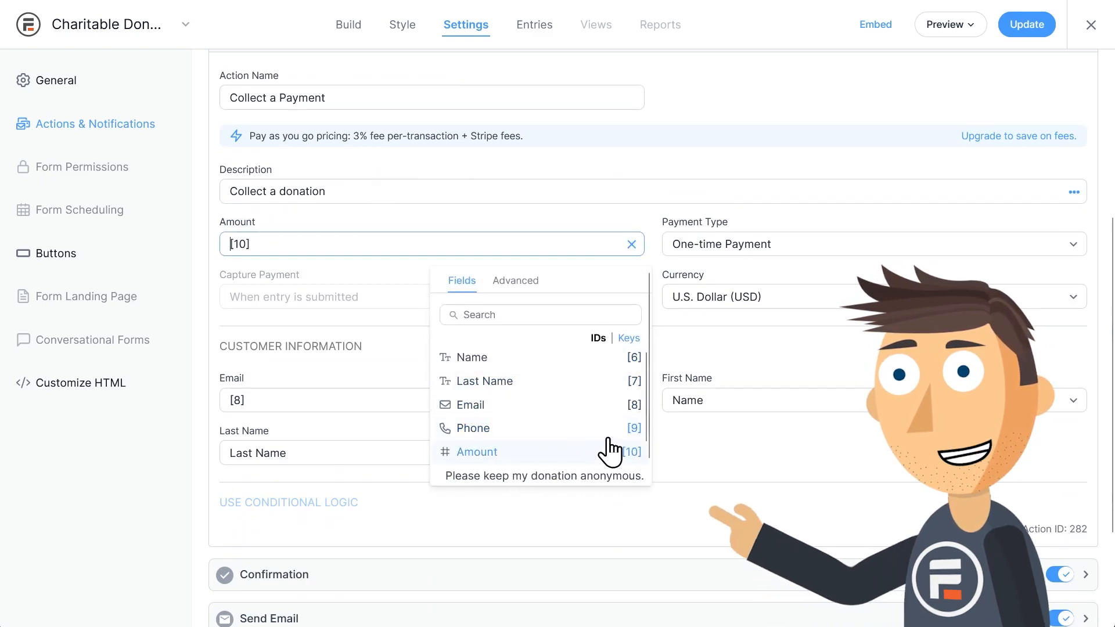
click(426, 400)
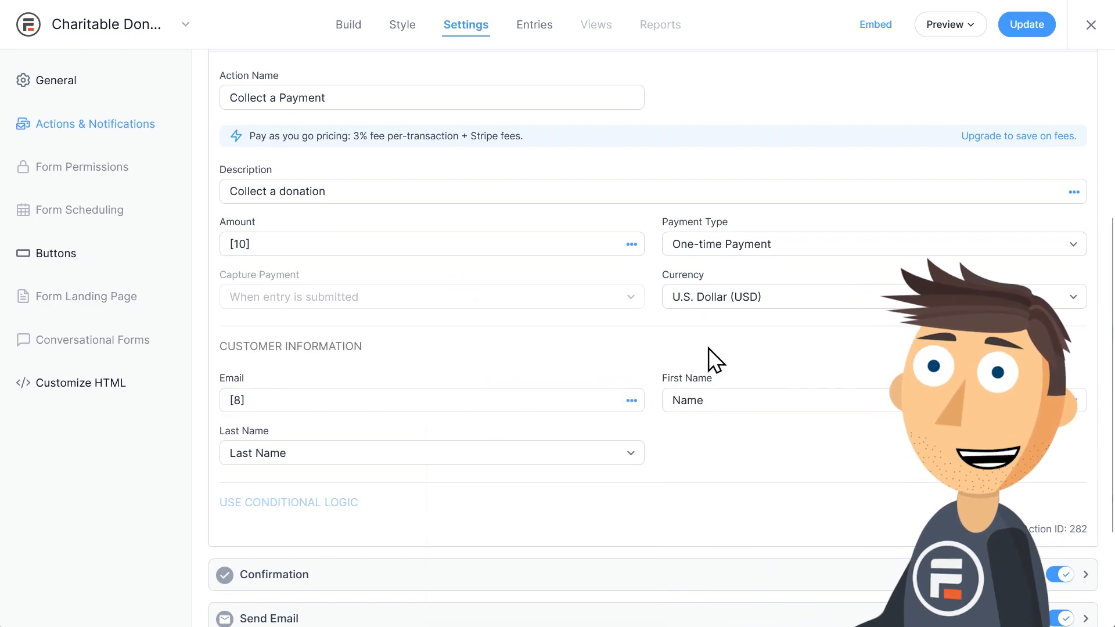
click(872, 243)
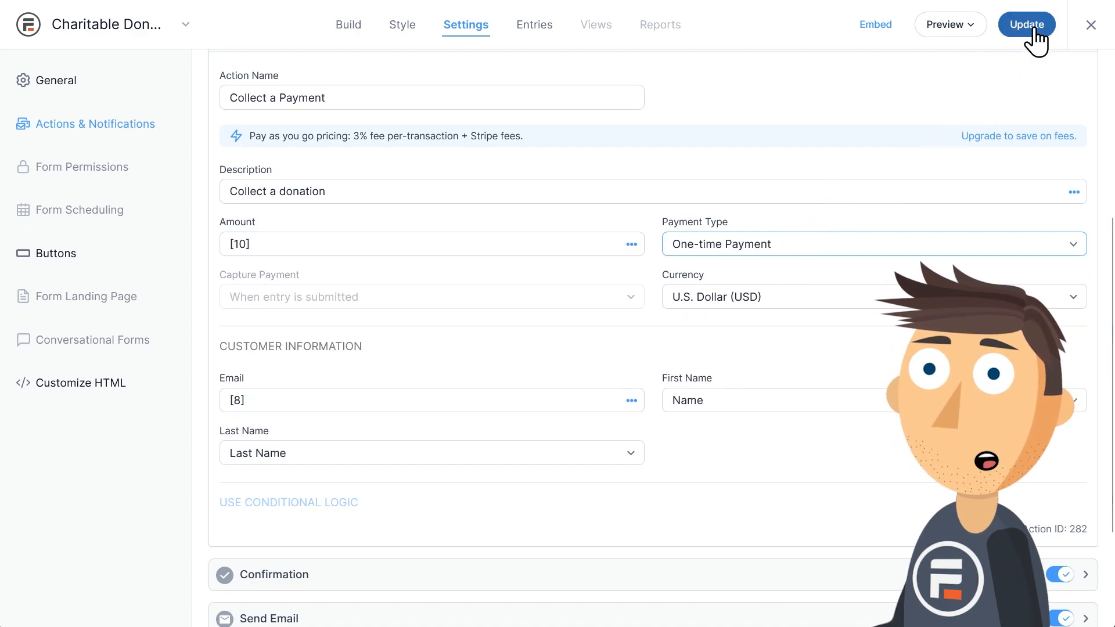
click(1025, 24)
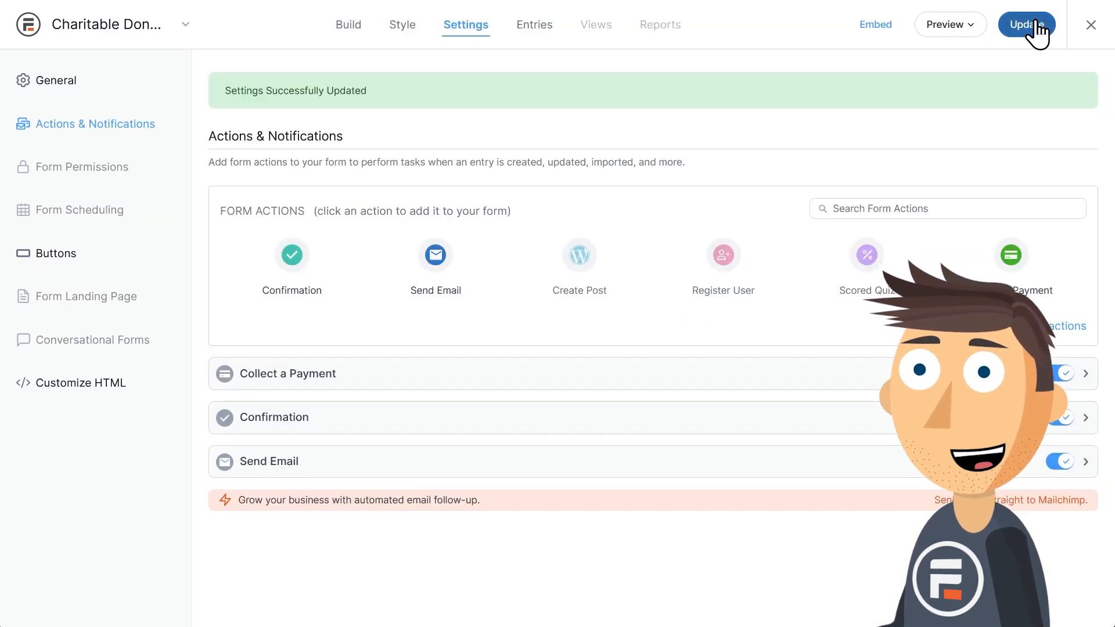